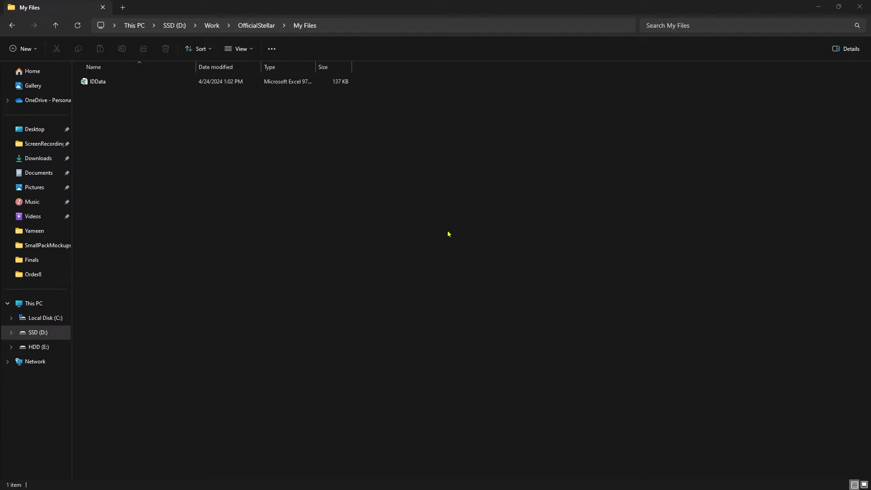
Step: After IDData fails to open, show file name extensions and confirm the name IDData.xls
click(98, 81)
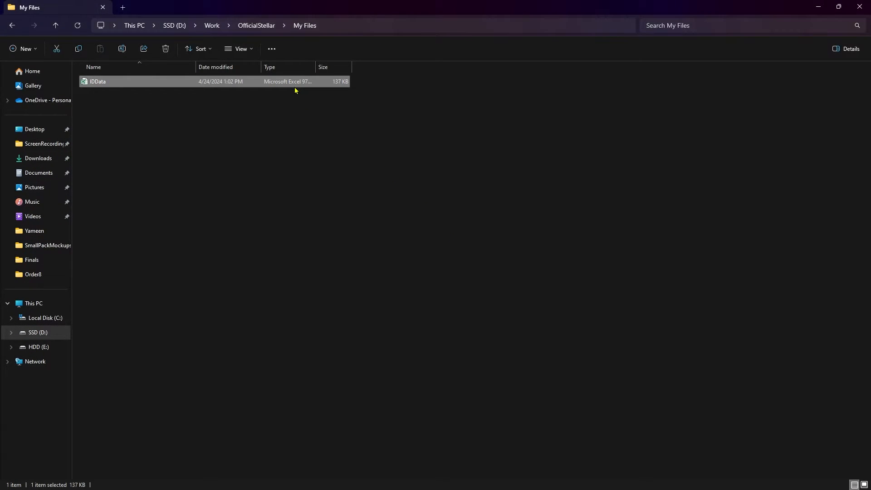
double_click(97, 81)
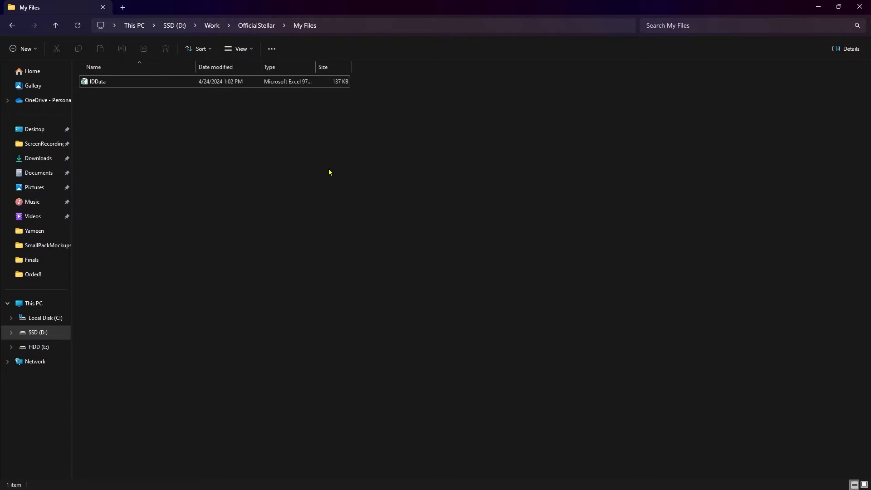
click(238, 48)
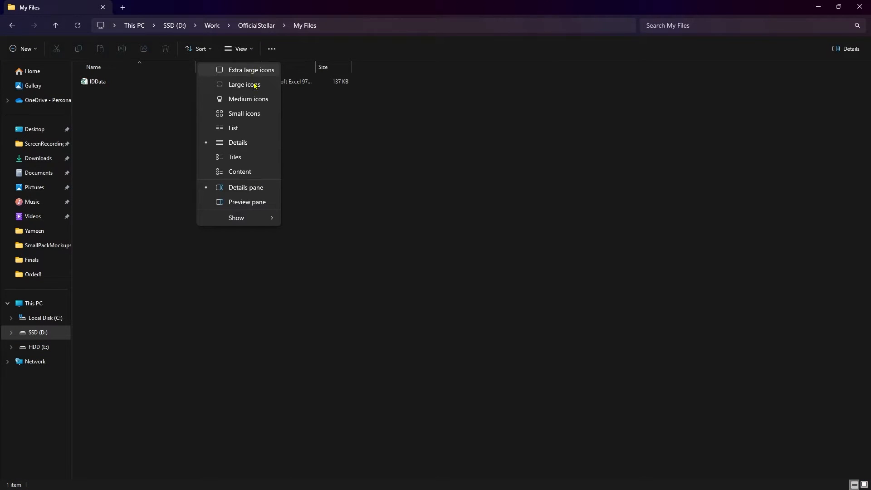
click(236, 216)
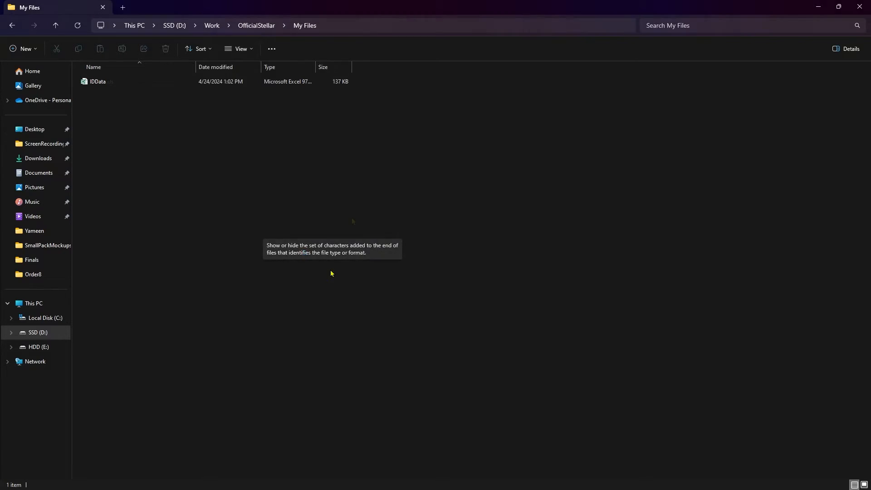
right_click(97, 81)
text(.x)
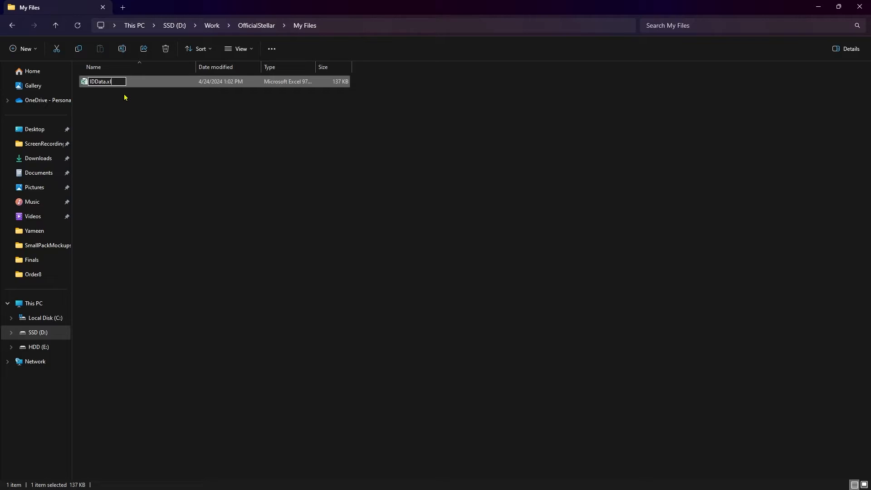
key(Backspace)
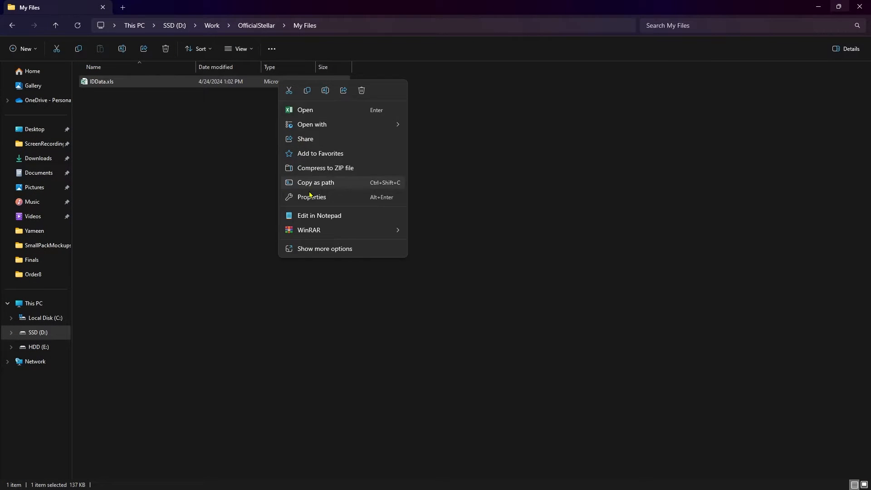
Step: Check the IDData.xls General properties (Excel 97-2003 worksheet) and cancel without changes
click(311, 197)
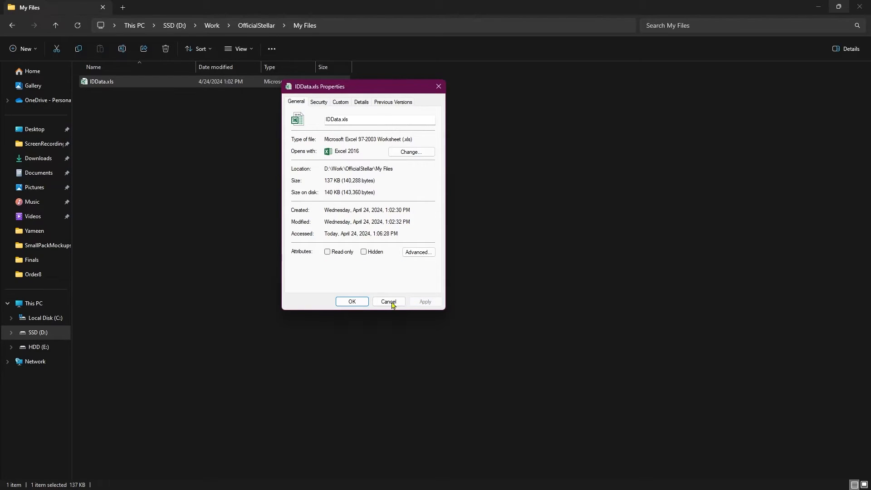
click(387, 302)
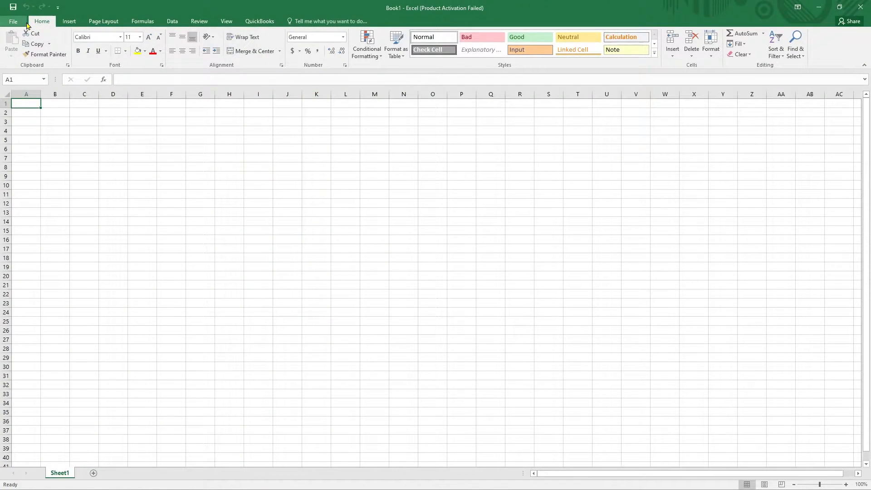
Step: In Excel's Trust Center, disable Protected View for internet files, unsafe locations and Outlook attachments
click(11, 21)
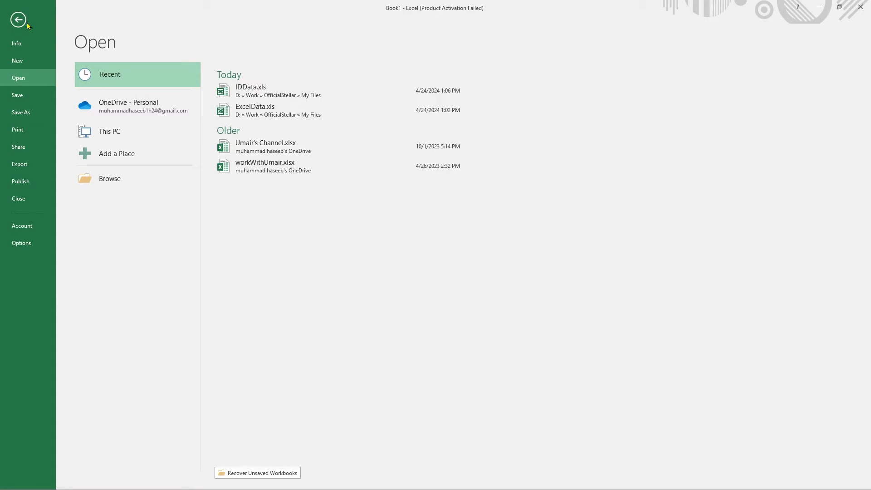
click(21, 244)
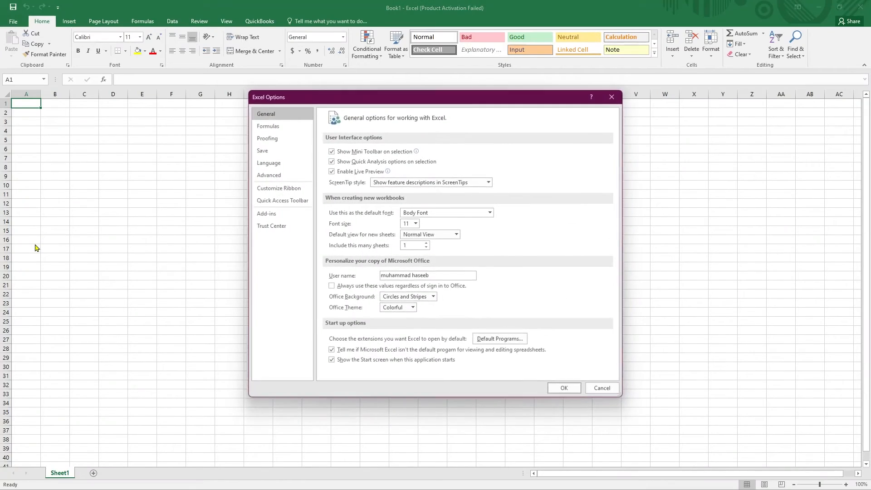
click(271, 226)
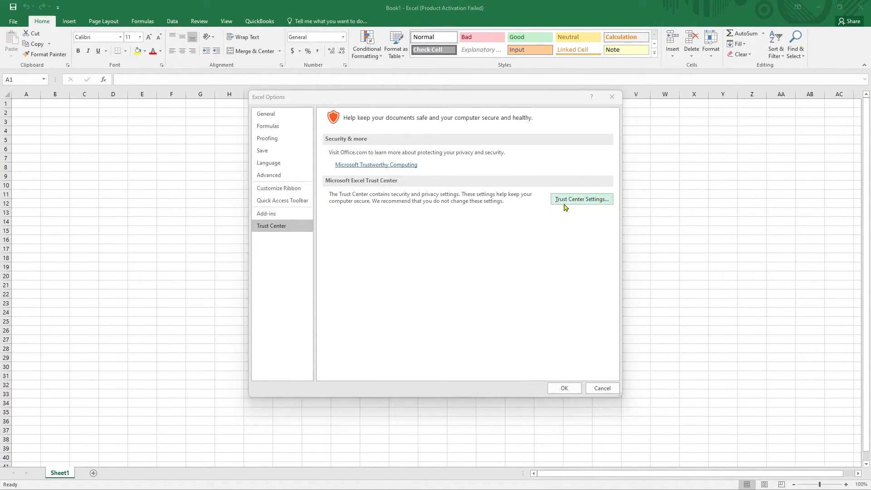
click(581, 199)
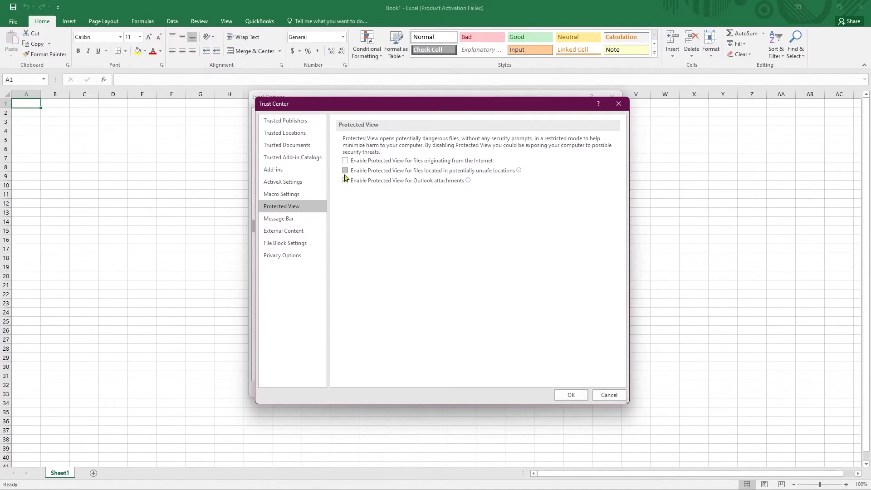
click(571, 395)
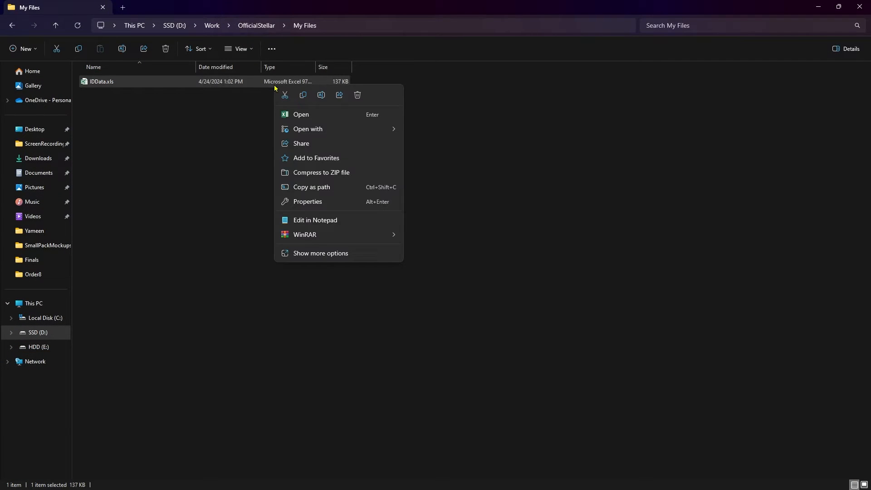
Step: From the IDData.xls Security properties, add the Everyone group to the file's permissions
click(308, 202)
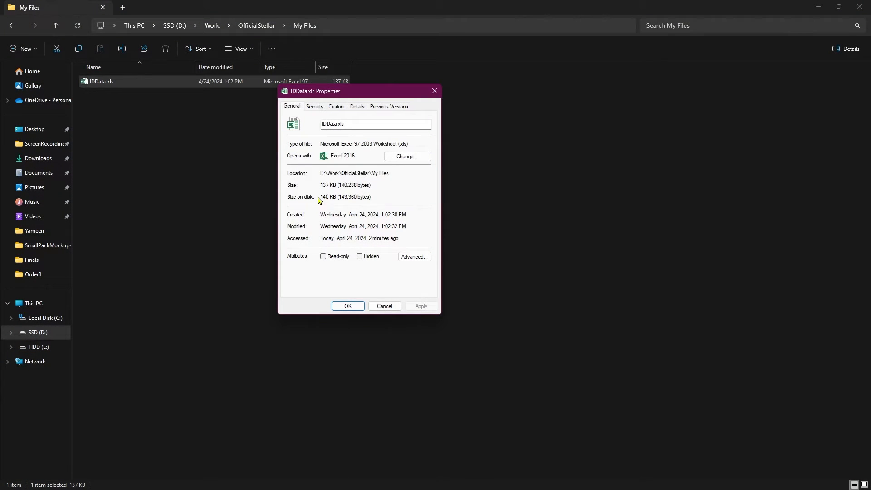
click(314, 106)
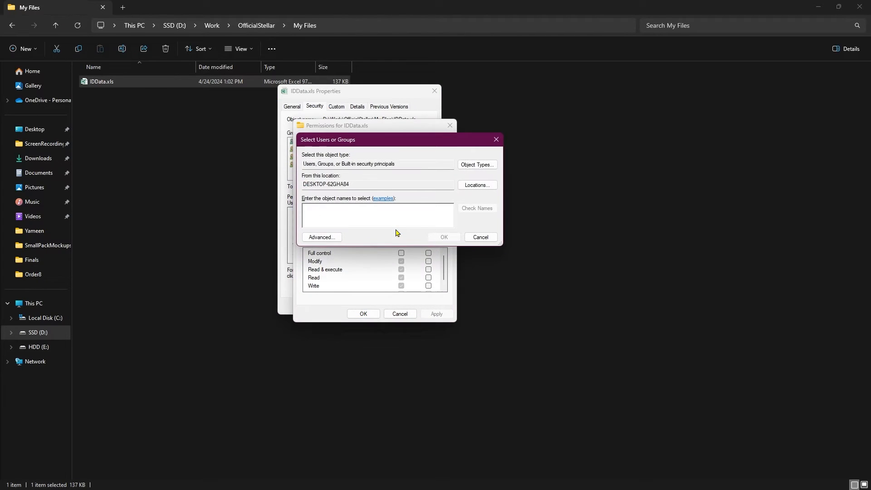
click(321, 237)
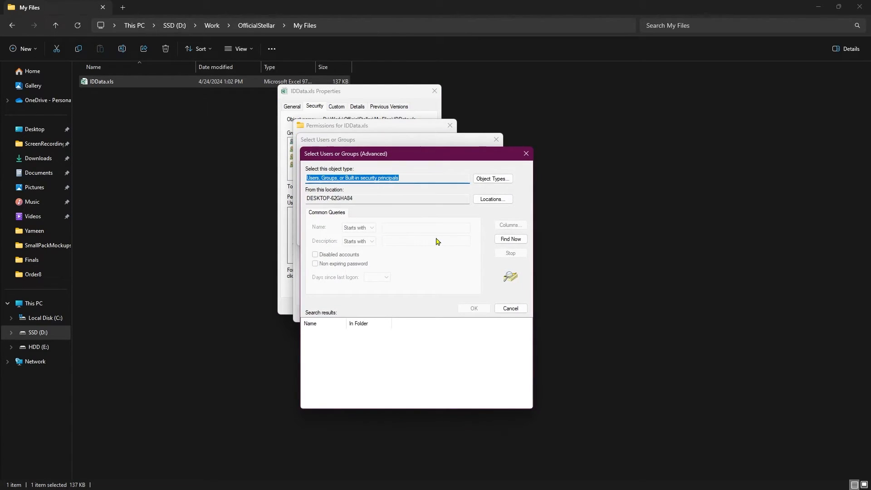
click(509, 239)
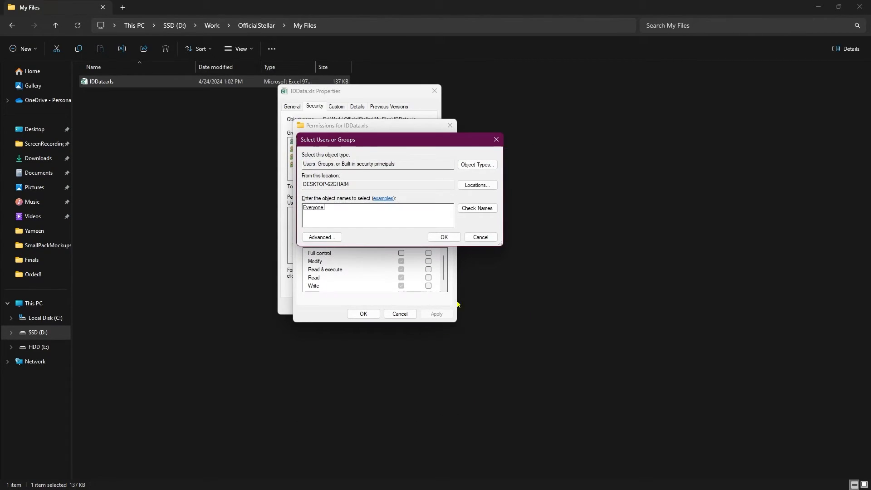
click(442, 237)
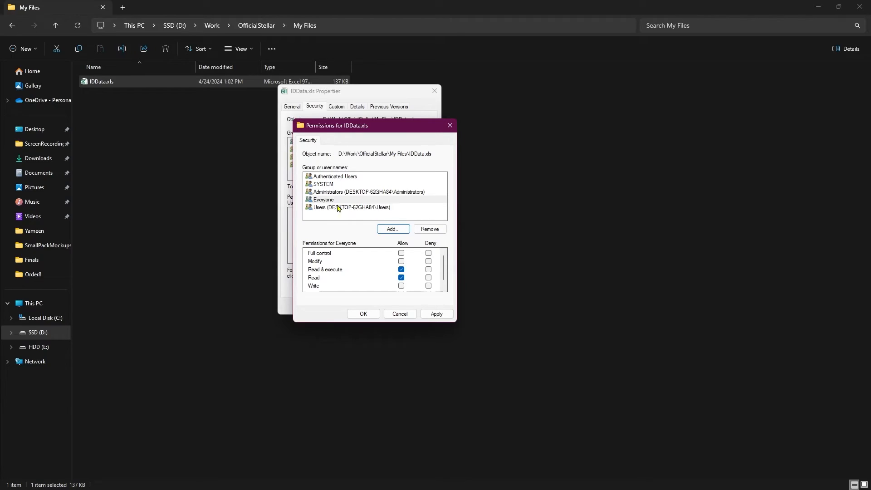
Step: Allow Everyone full control on IDData.xls and apply the permission changes
click(323, 200)
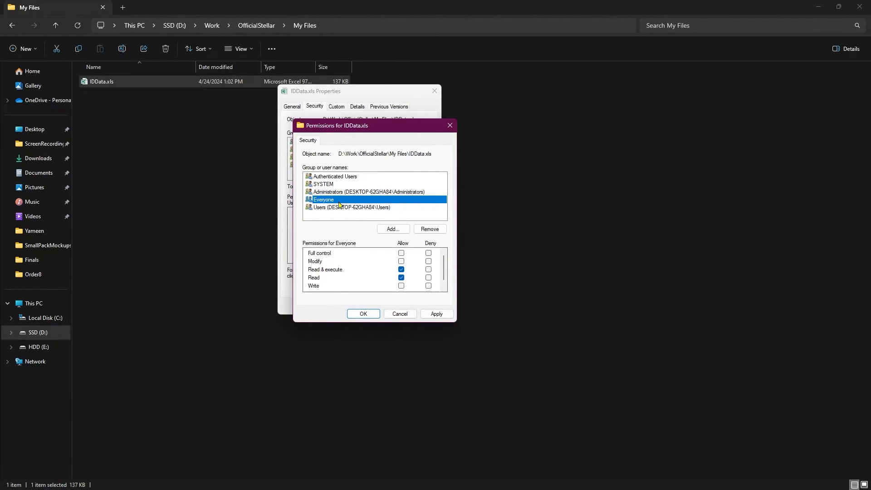
click(401, 253)
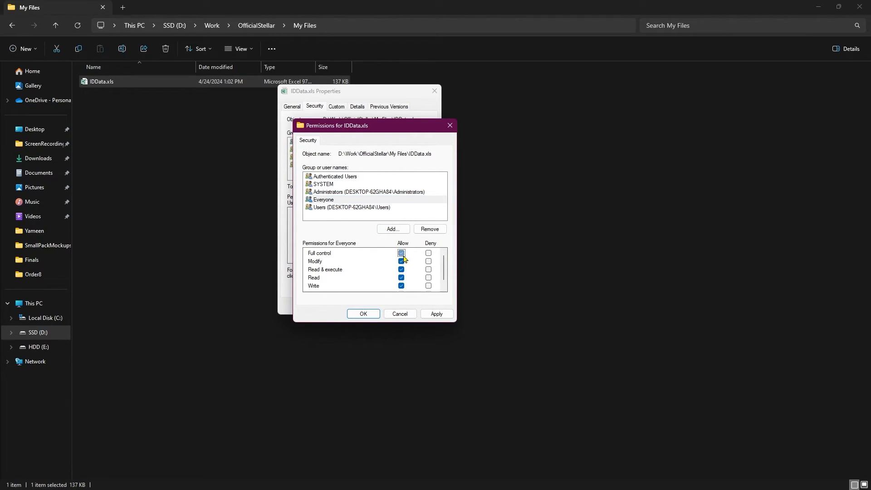
click(401, 253)
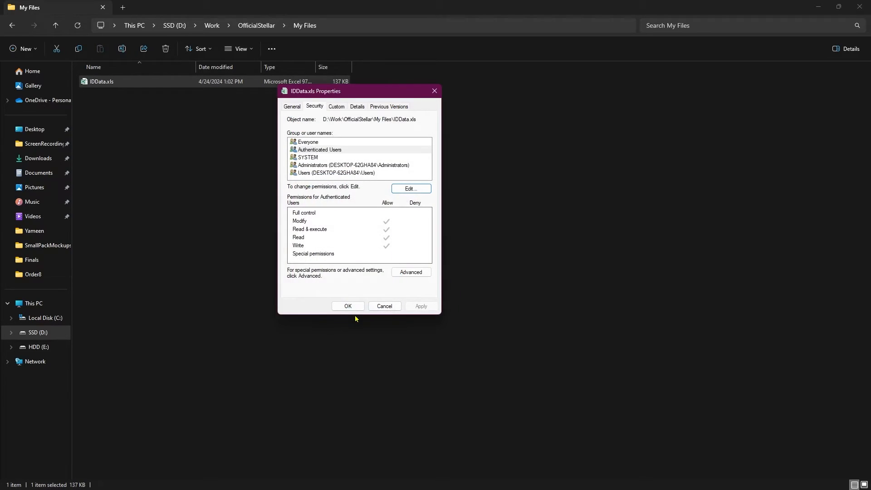
click(348, 306)
text(ex)
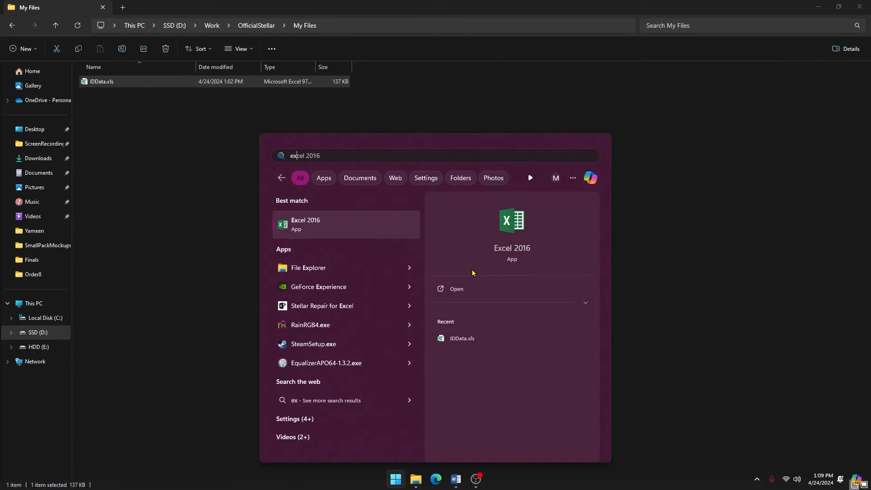
Step: Launch Excel 2016 and open IDData.xls from disk using the Open and Repair option
click(305, 224)
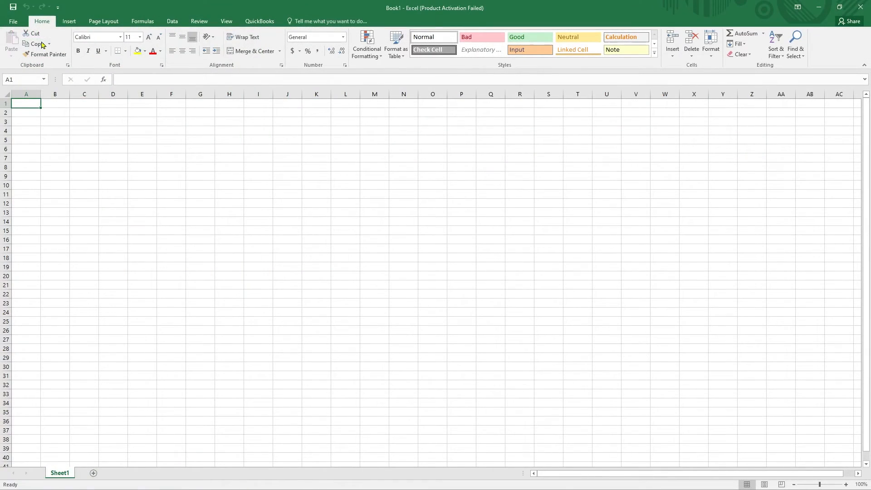
click(12, 21)
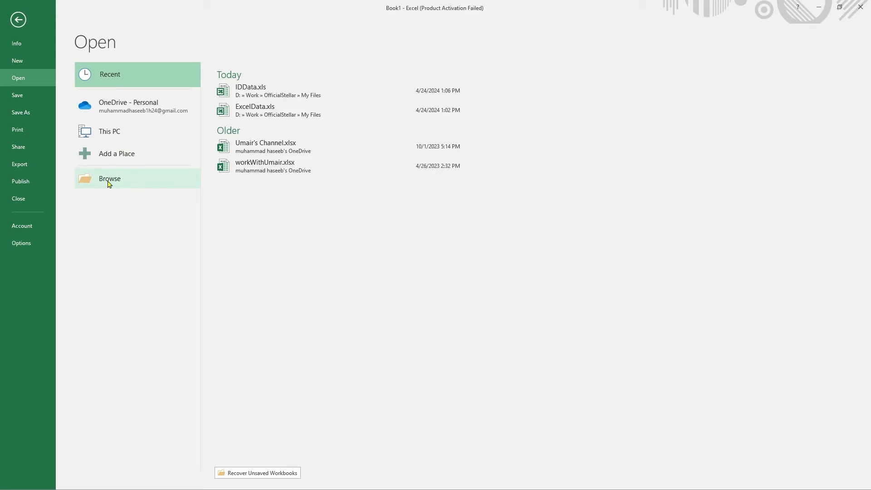
click(109, 179)
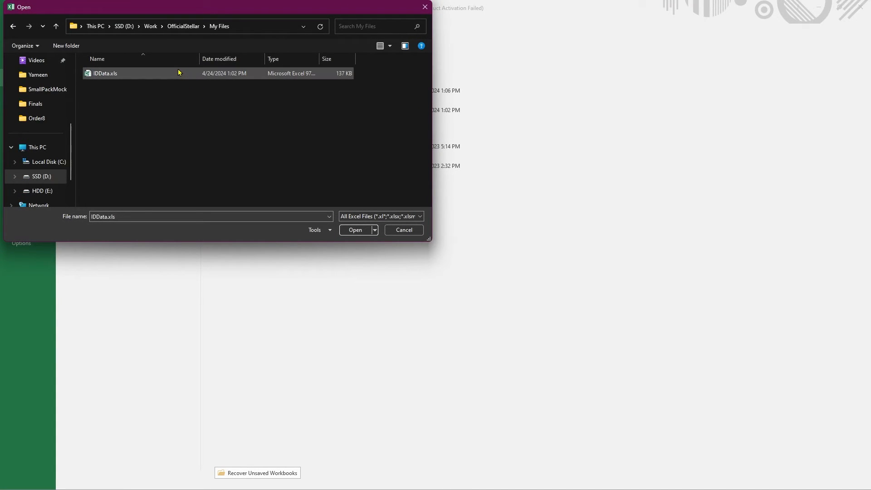
click(374, 230)
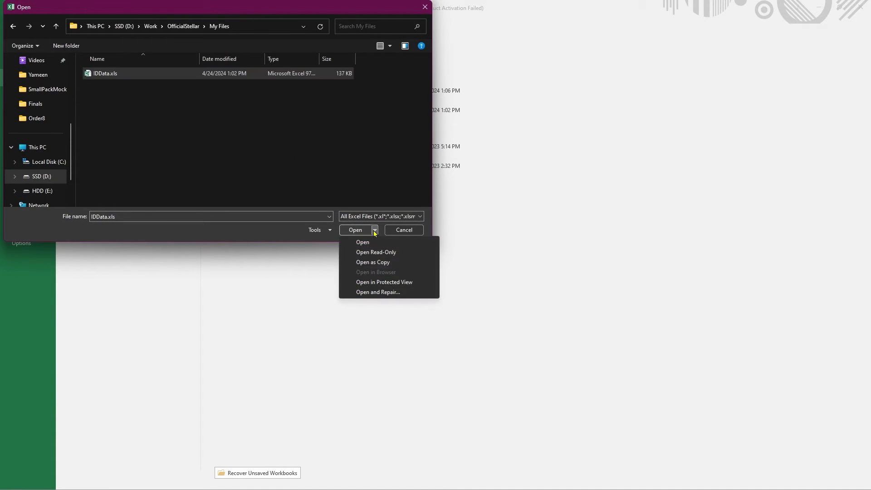
mouse_move(377, 285)
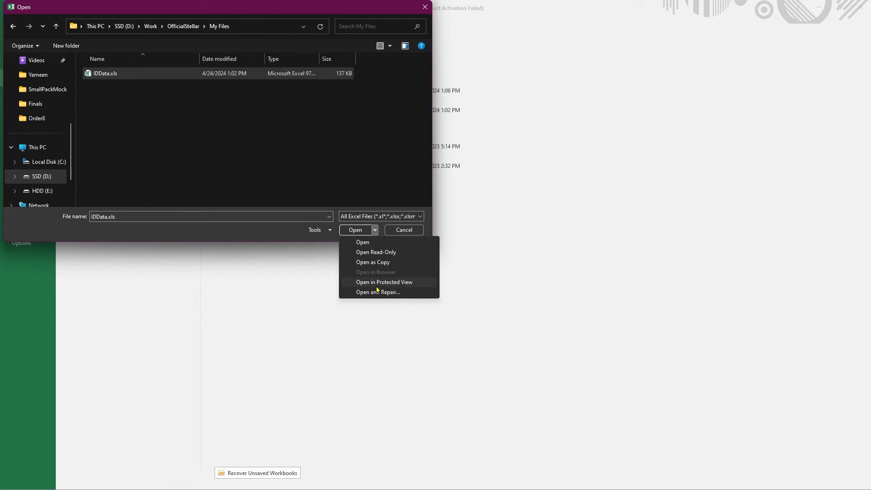
click(377, 292)
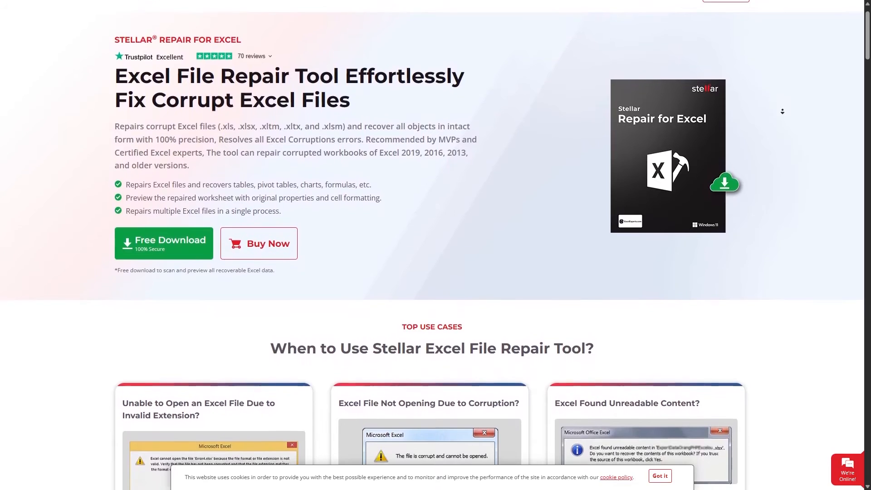
Step: Get the free download of Stellar Repair for Excel and run the downloaded tool
scroll(down, 3)
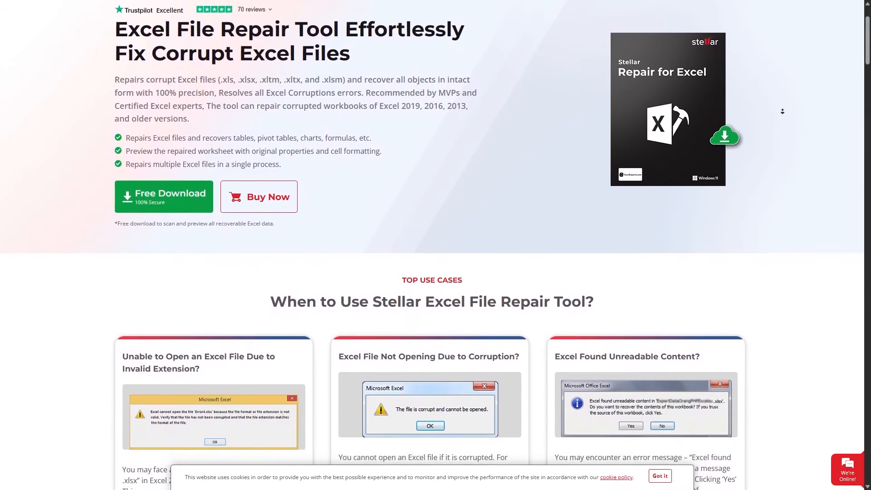
scroll(down, 3)
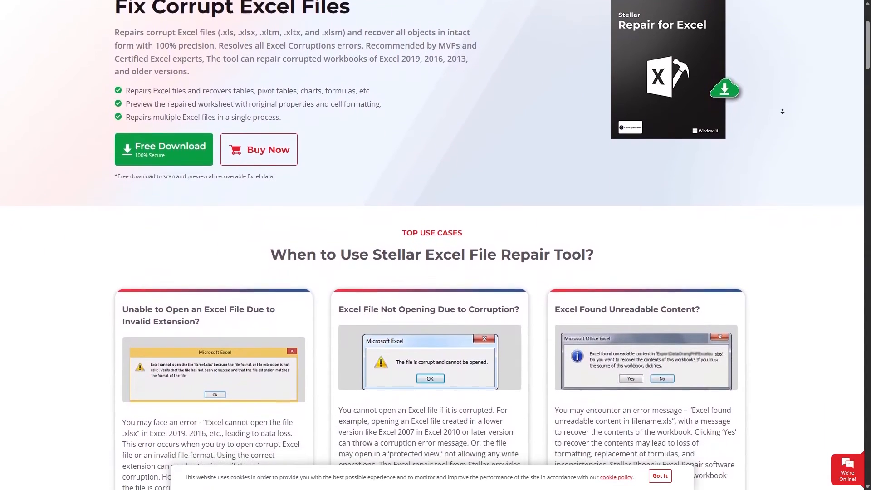
scroll(down, 3)
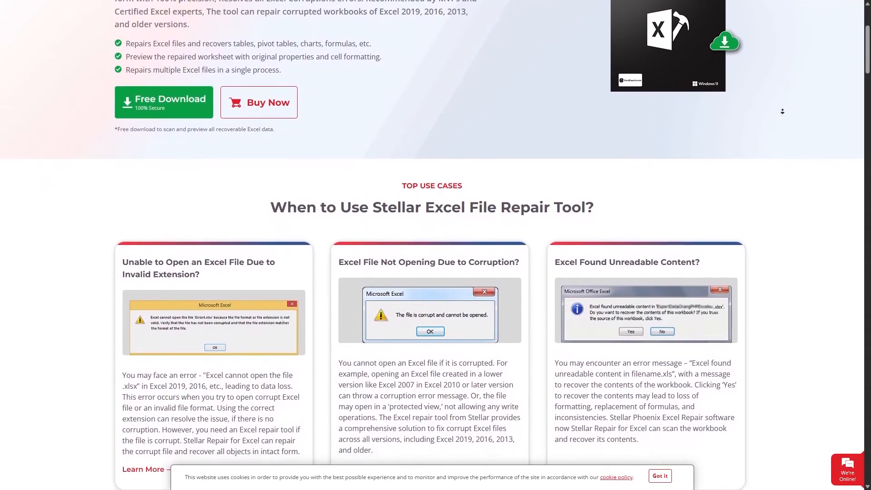
scroll(down, 3)
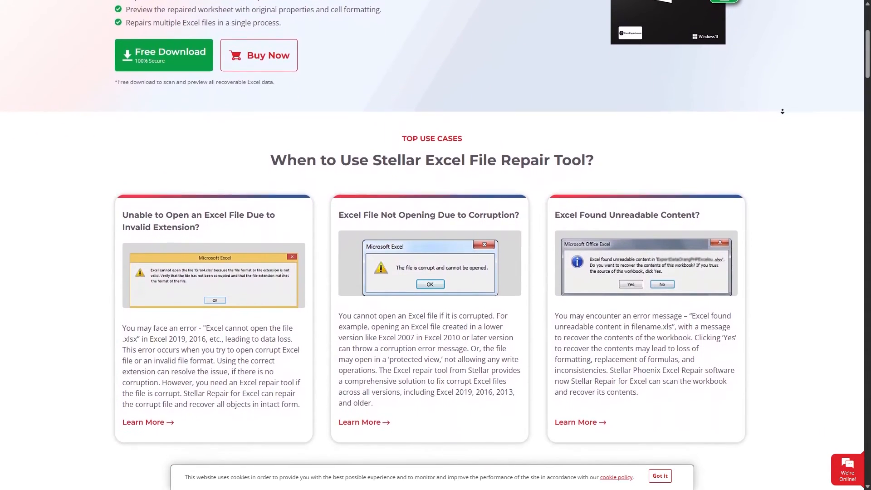
scroll(down, 3)
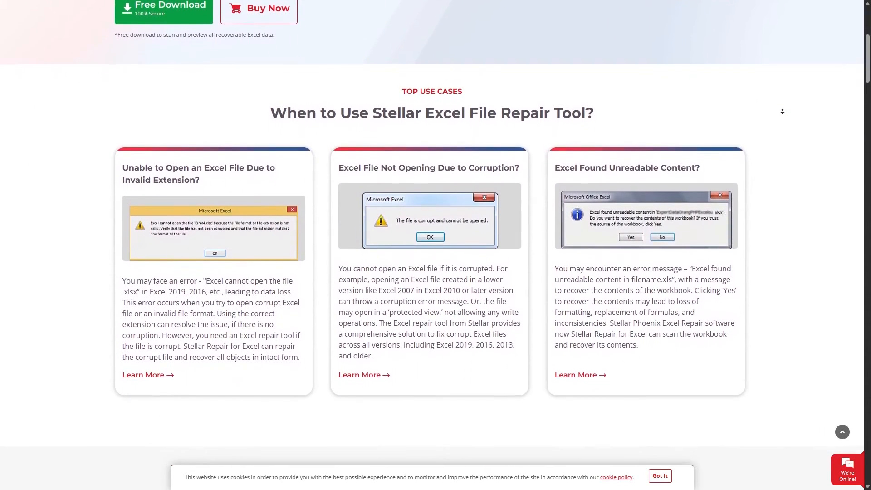
scroll(down, 3)
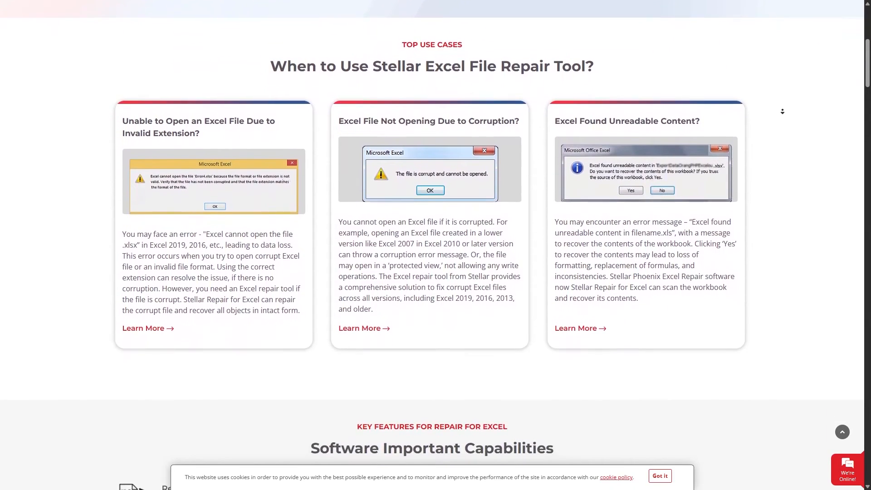
scroll(down, 3)
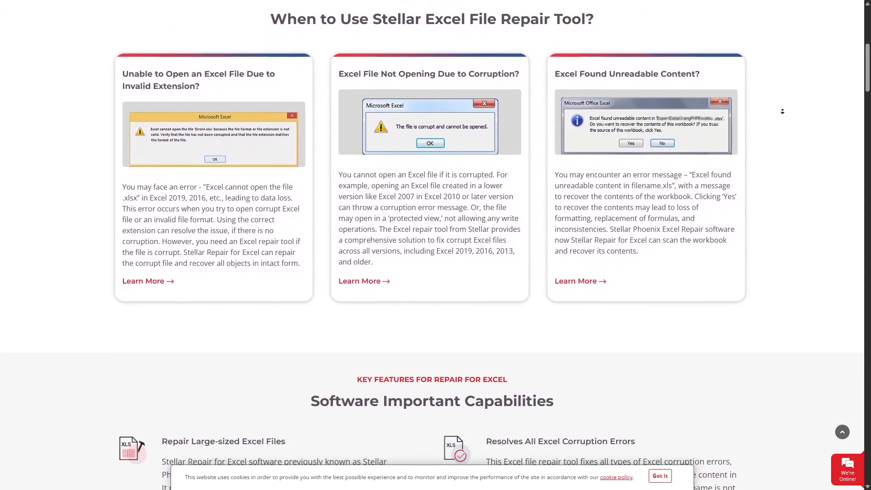
scroll(down, 3)
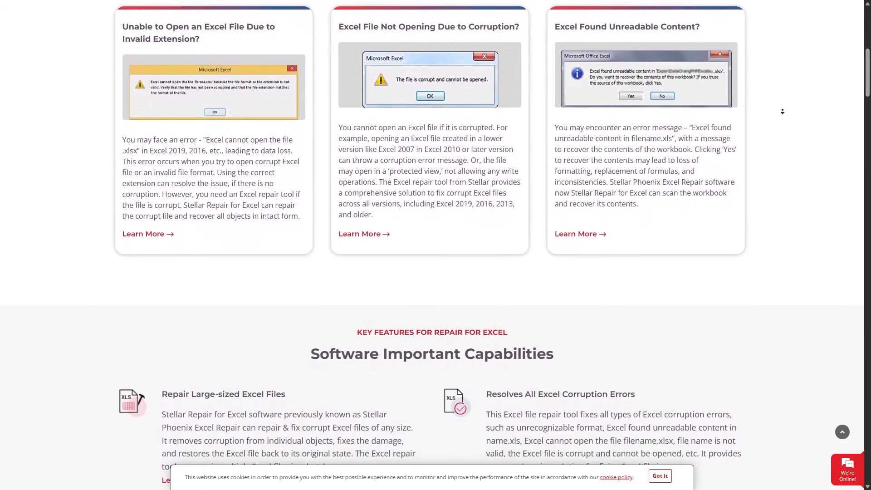
scroll(down, 3)
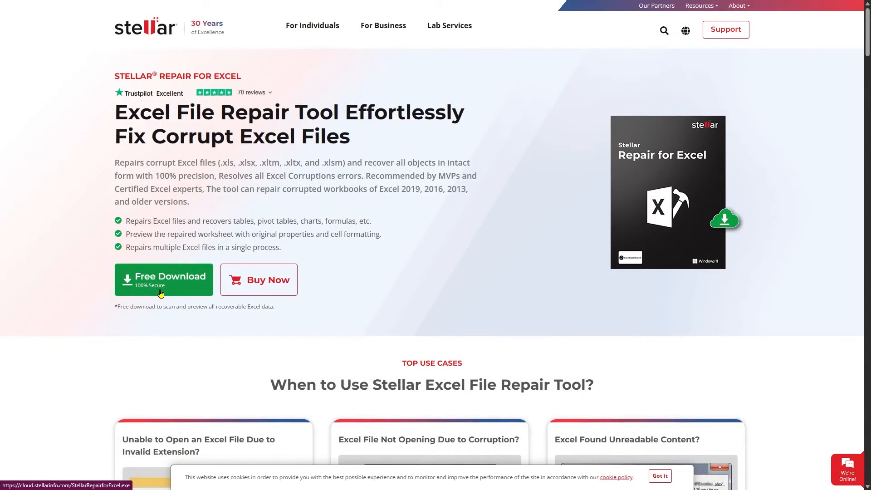
click(163, 279)
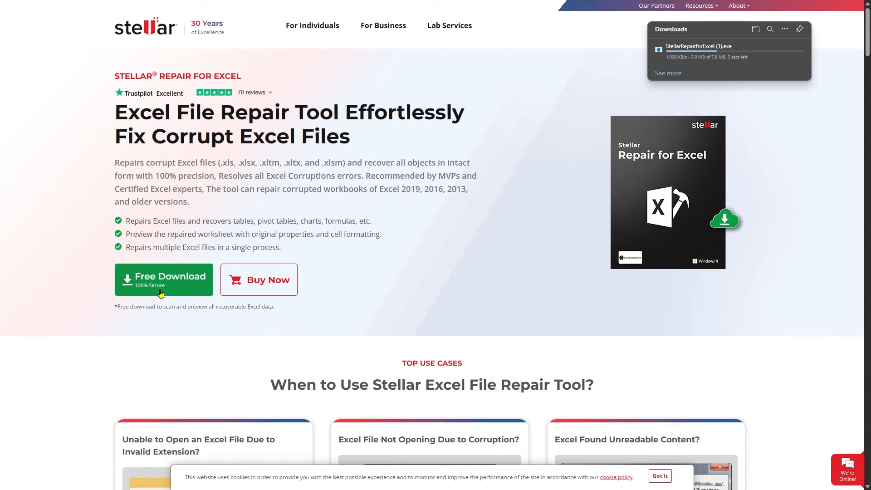
click(669, 46)
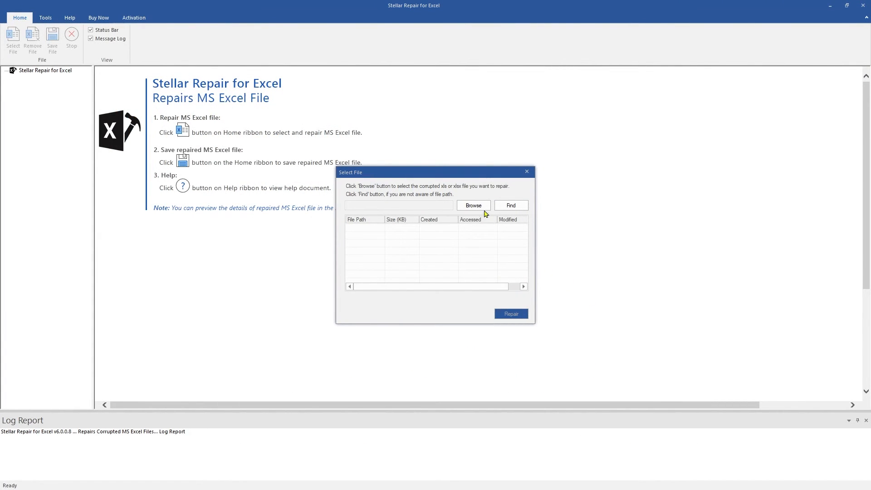
Step: Select IDData.xls as the corrupt workbook and run the repair to preview its recovered data
click(473, 205)
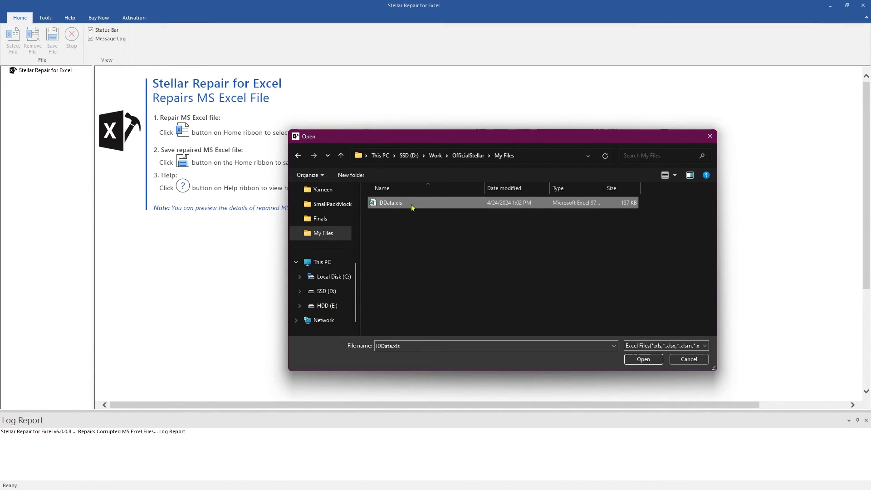
click(642, 359)
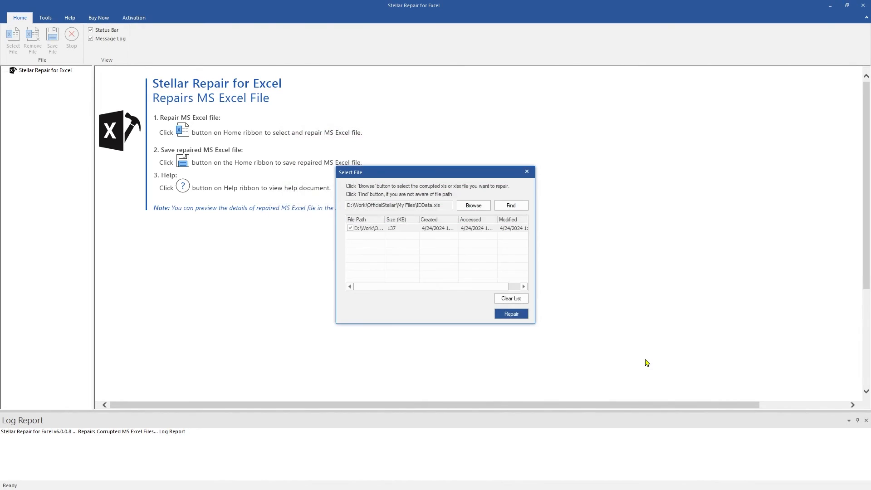
click(510, 313)
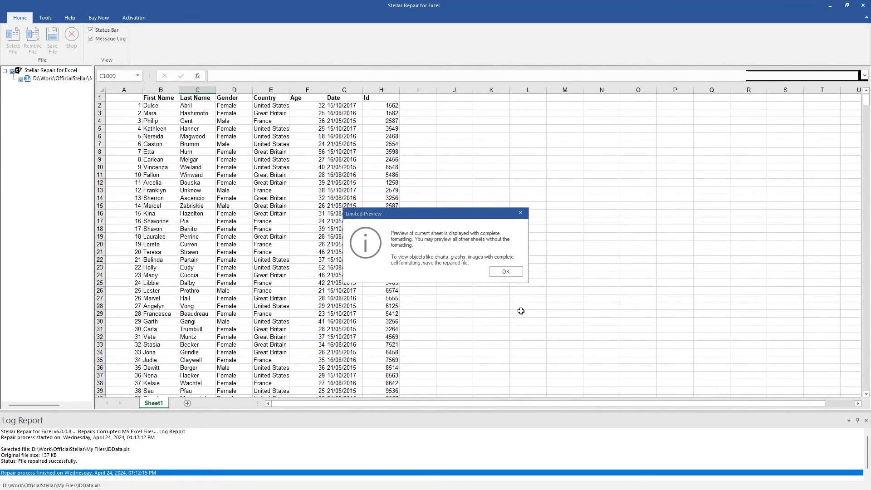
Step: Dismiss the limited-preview notice and start saving the repaired workbook
click(505, 272)
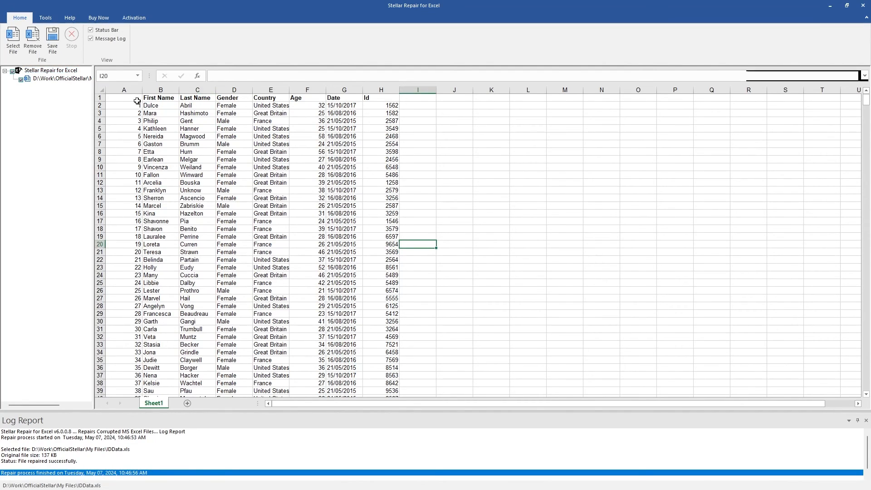
click(51, 39)
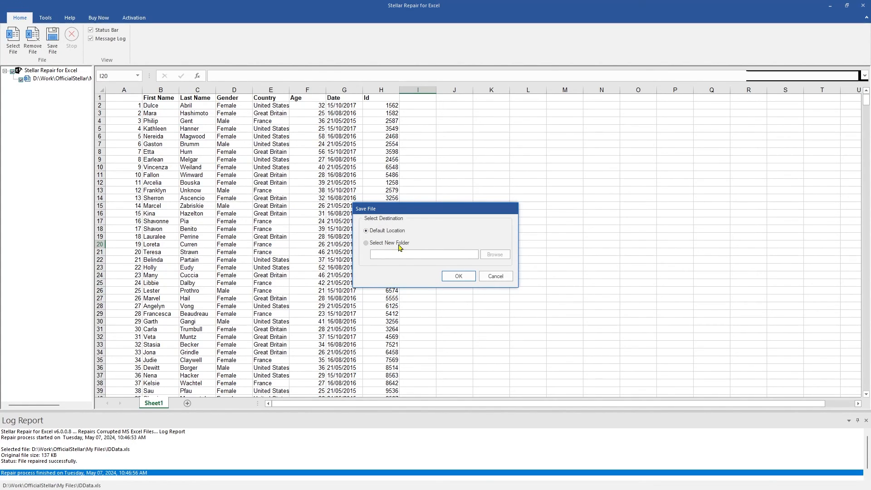
Step: Save the repaired copy to D:\Work\OfficialStellar\My Files as Repaired_1_IDData.xls
click(365, 243)
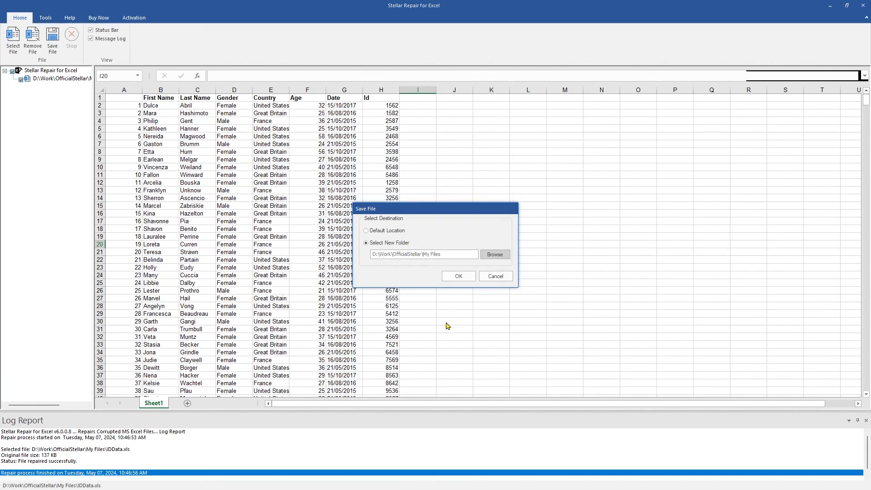
click(457, 276)
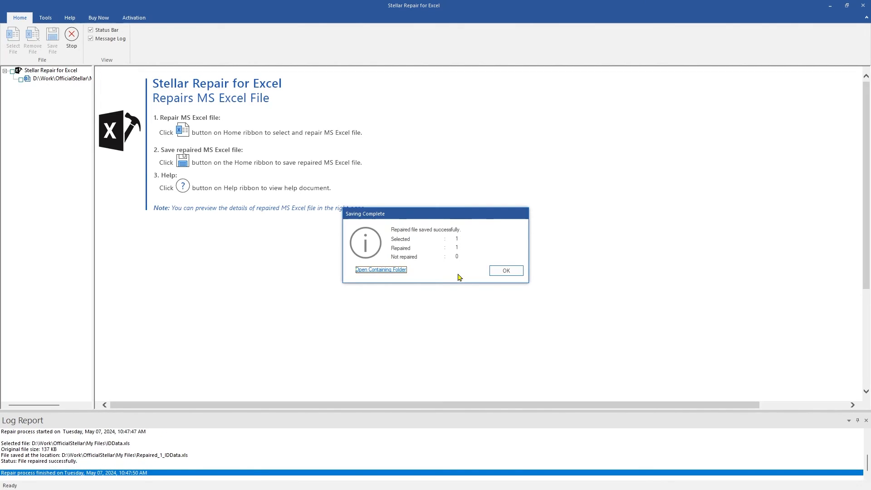